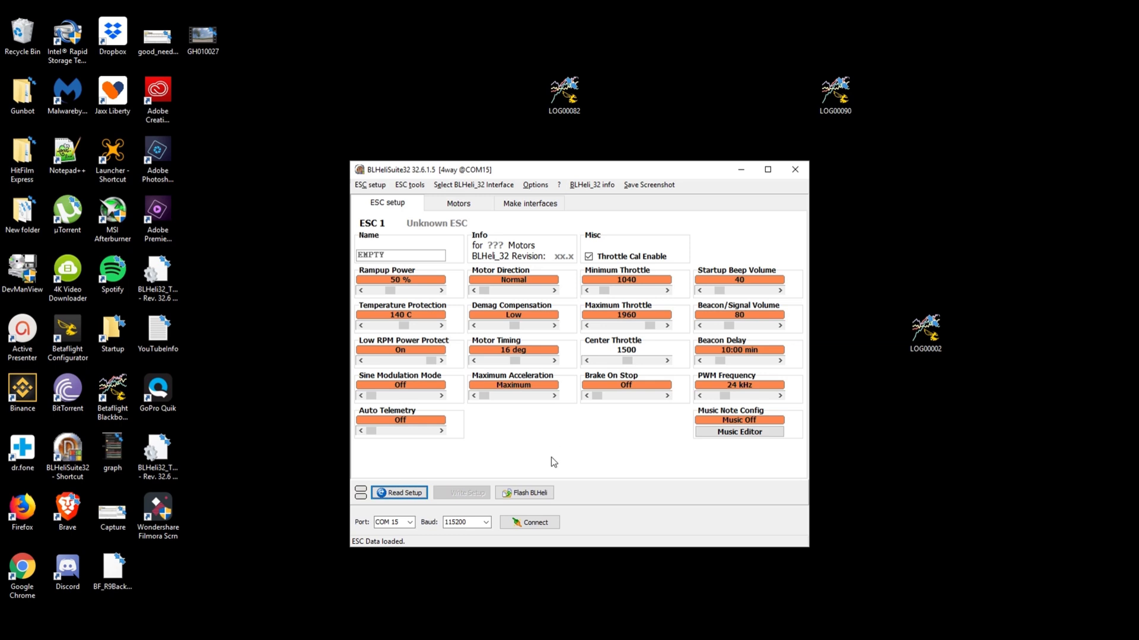
mouse_move(552, 453)
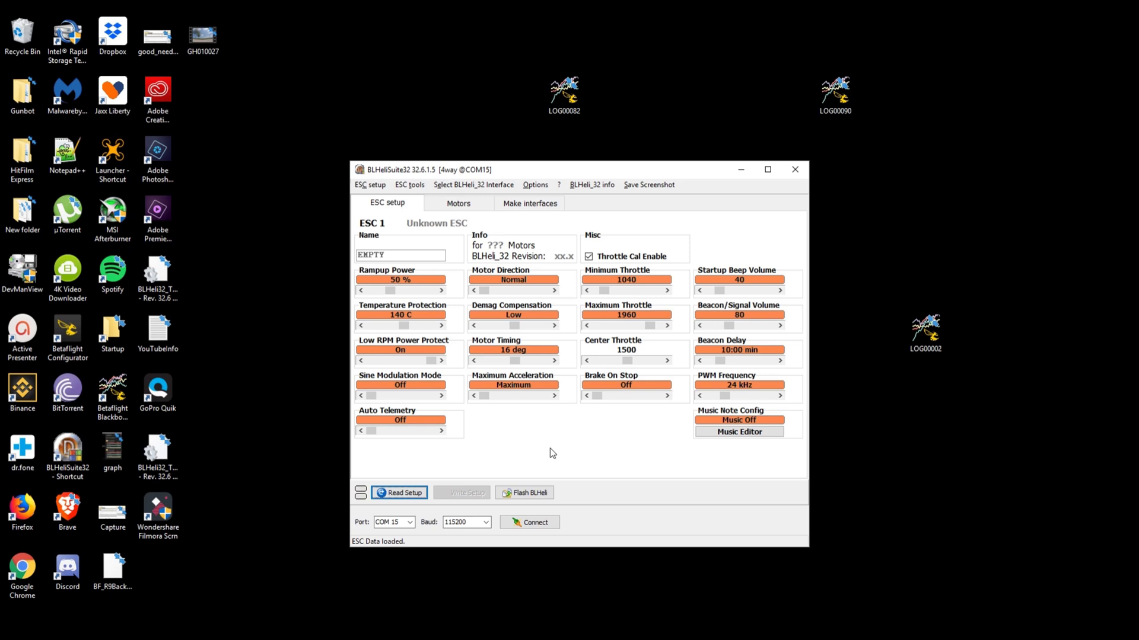
mouse_move(569, 465)
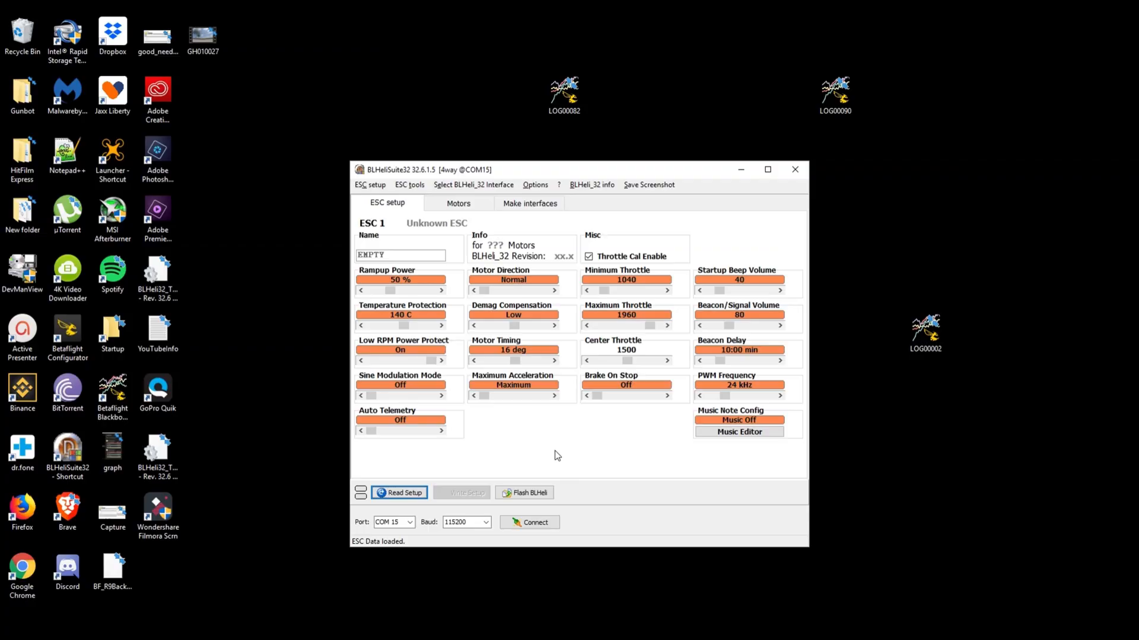
mouse_move(569, 462)
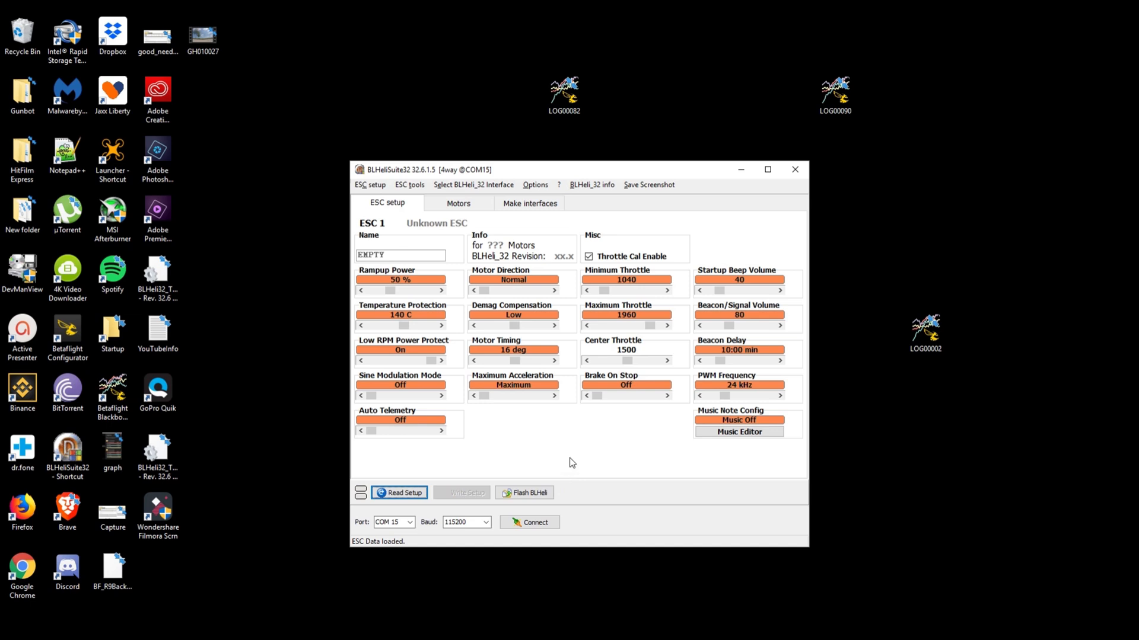
mouse_move(566, 460)
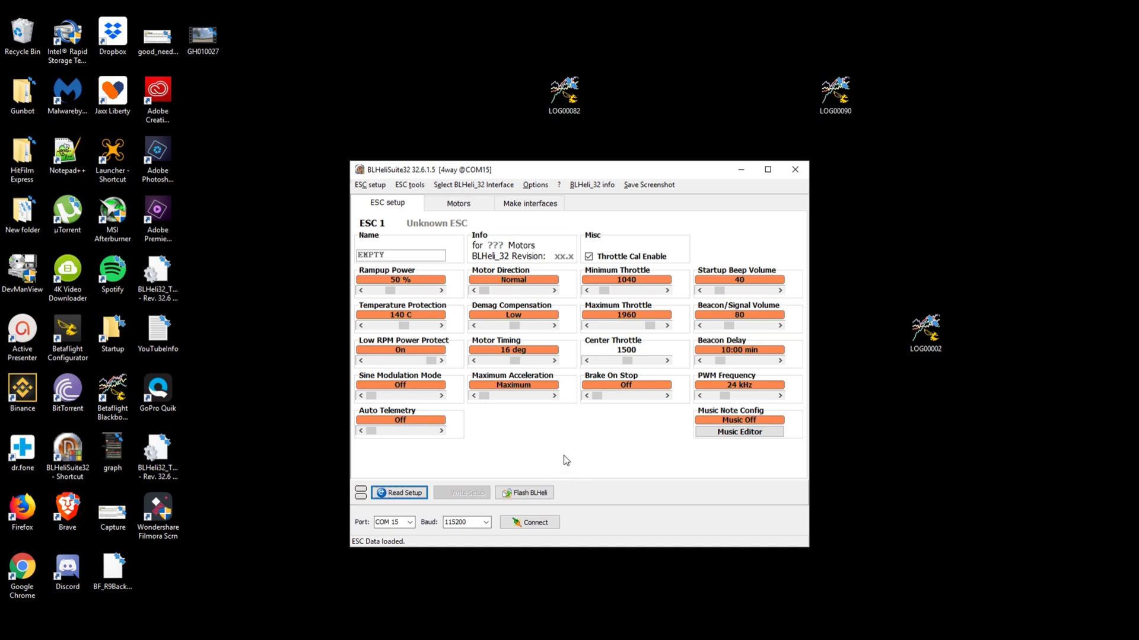
mouse_move(565, 458)
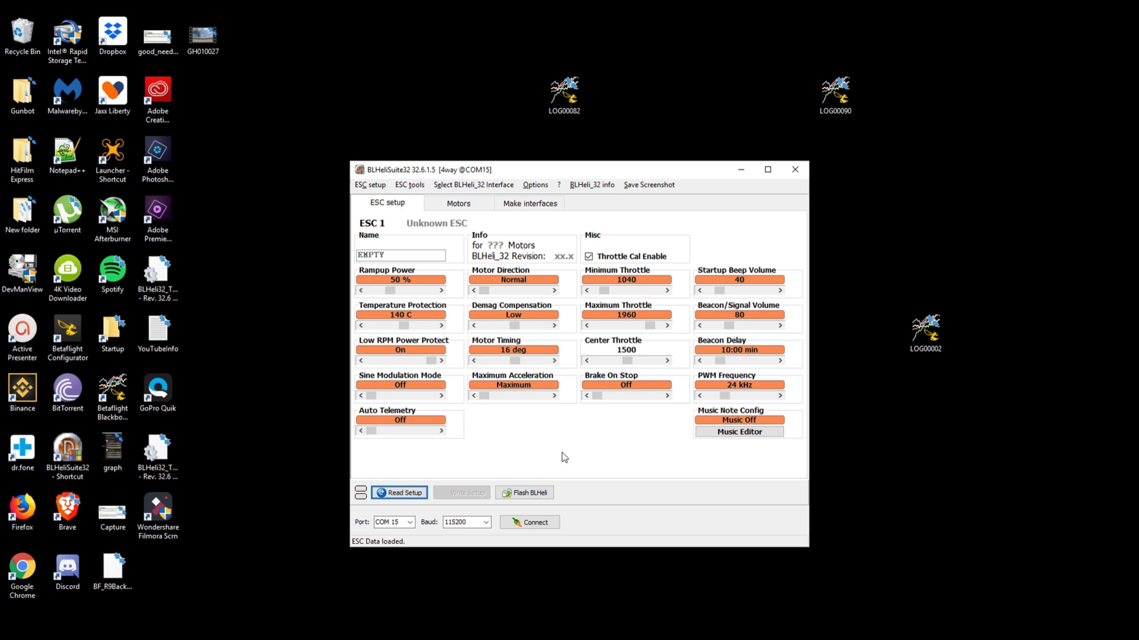
mouse_move(505, 444)
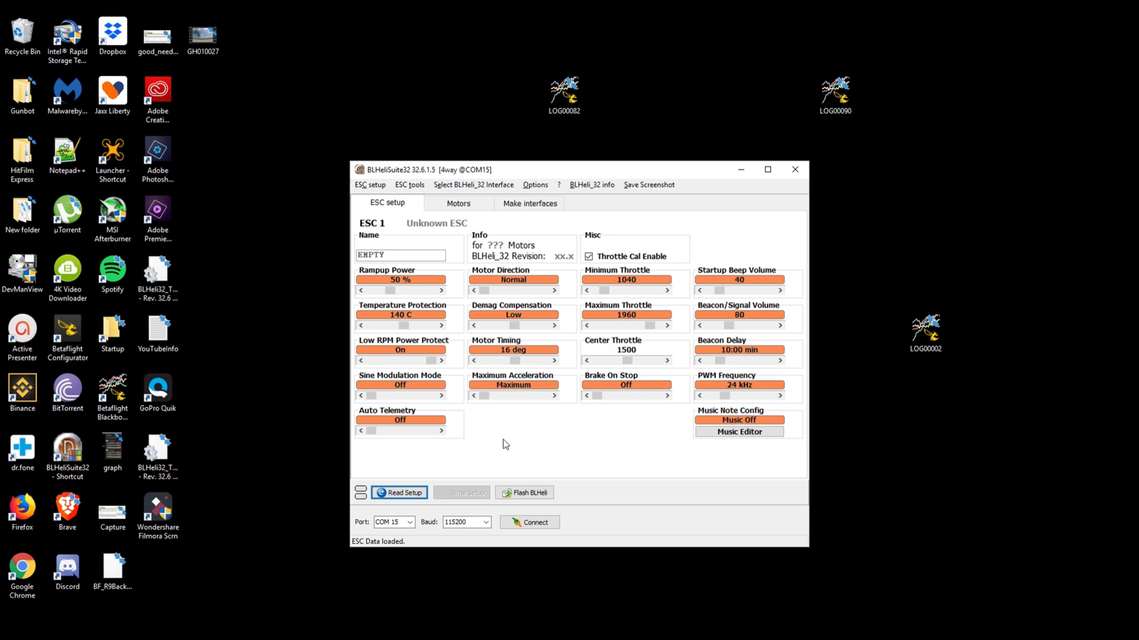
mouse_move(484, 428)
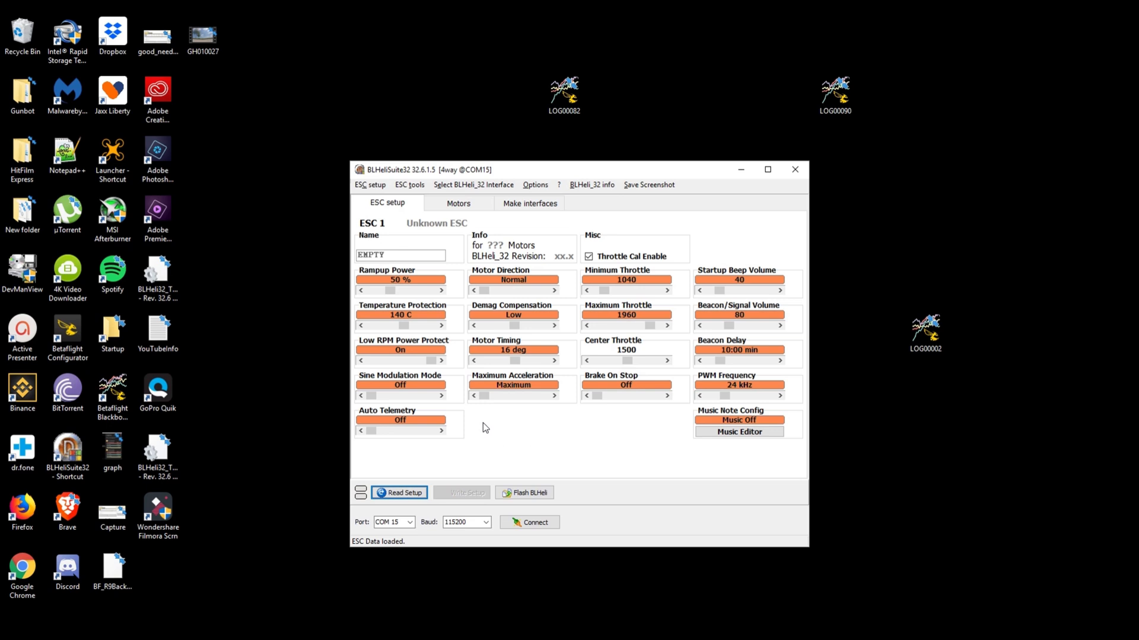
mouse_move(515, 434)
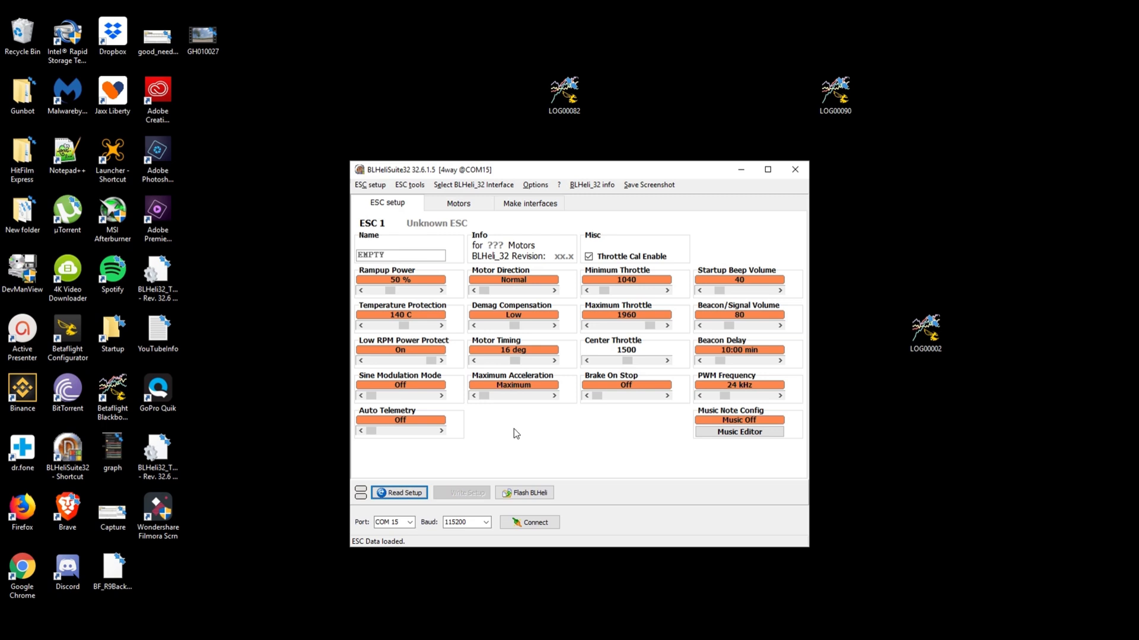
mouse_move(525, 428)
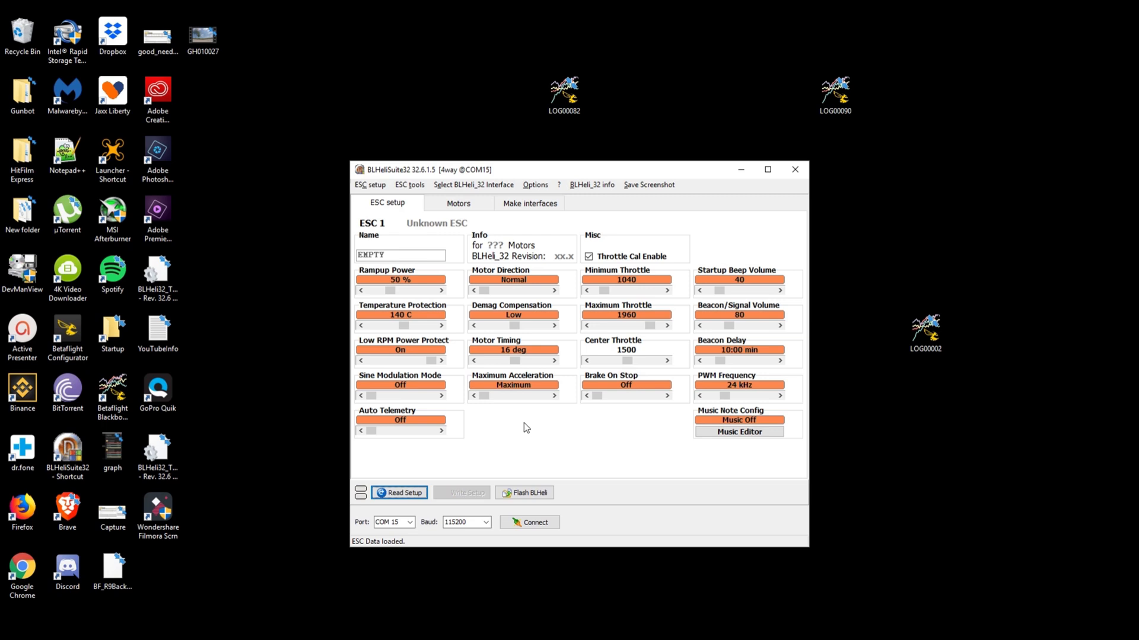
mouse_move(538, 440)
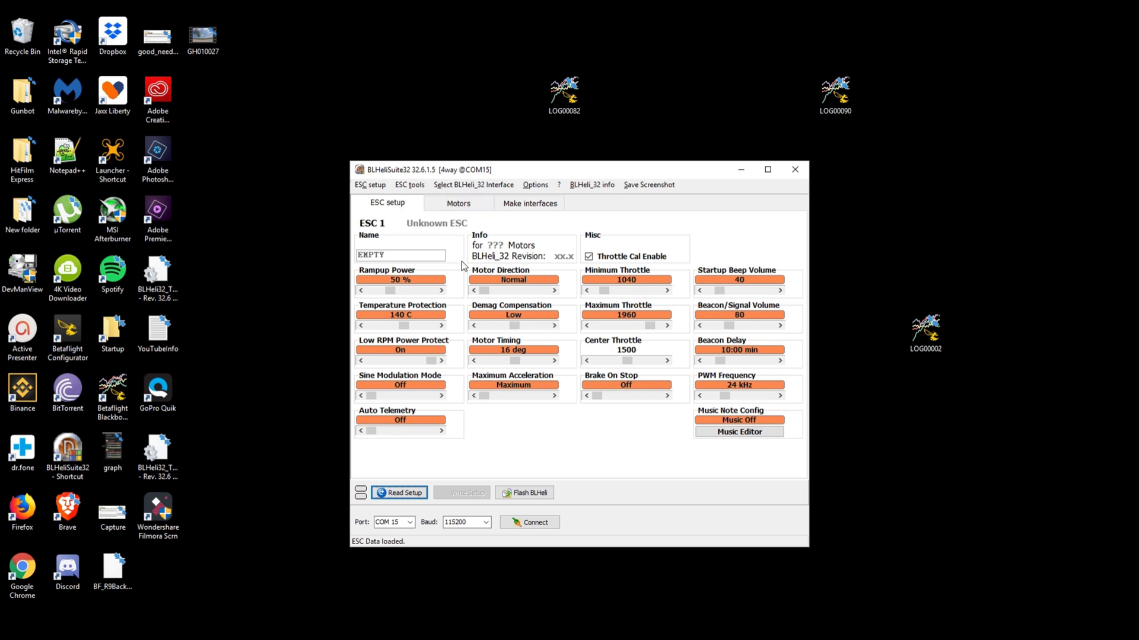
mouse_move(466, 318)
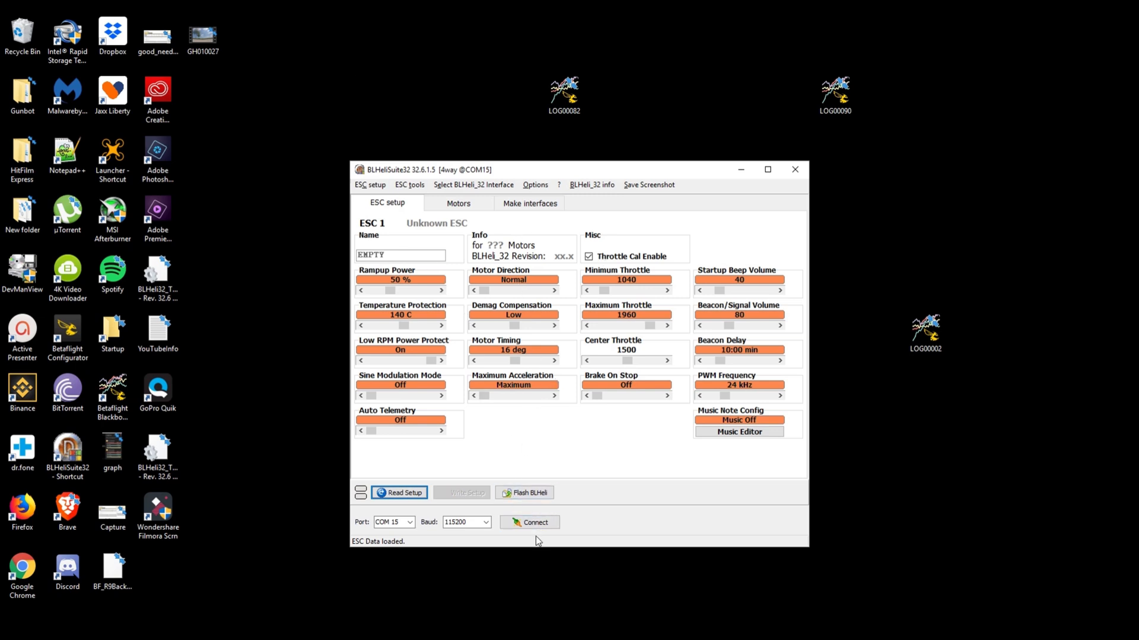
Connect and read the T Motor F55A 4IN1 PRO V2 setup from all four ESCs.
click(530, 522)
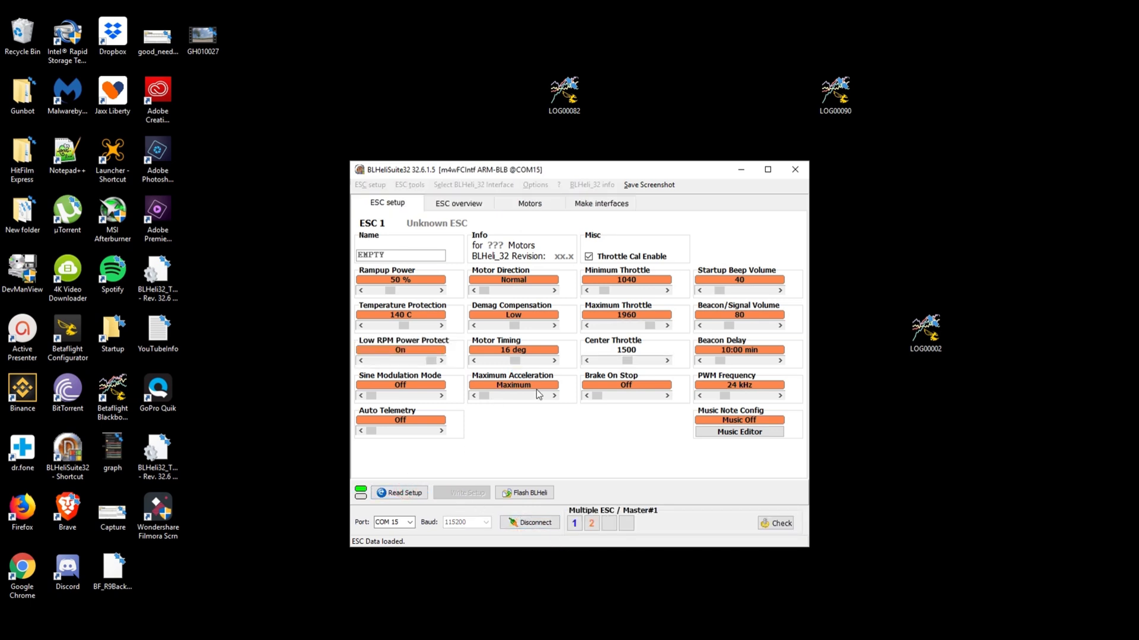
click(399, 492)
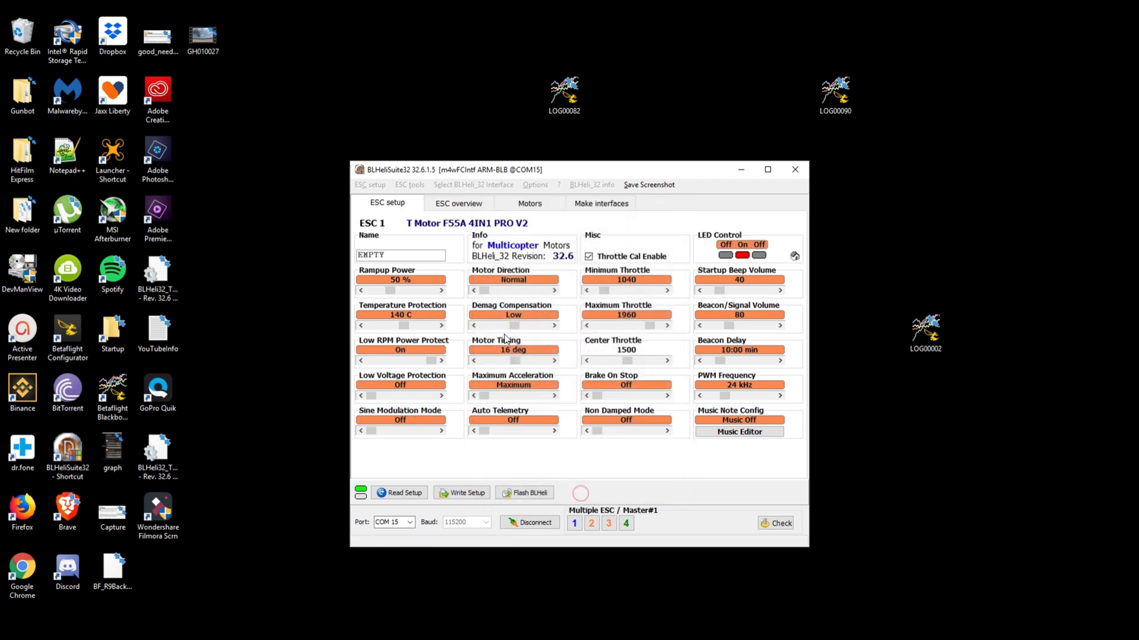
click(409, 184)
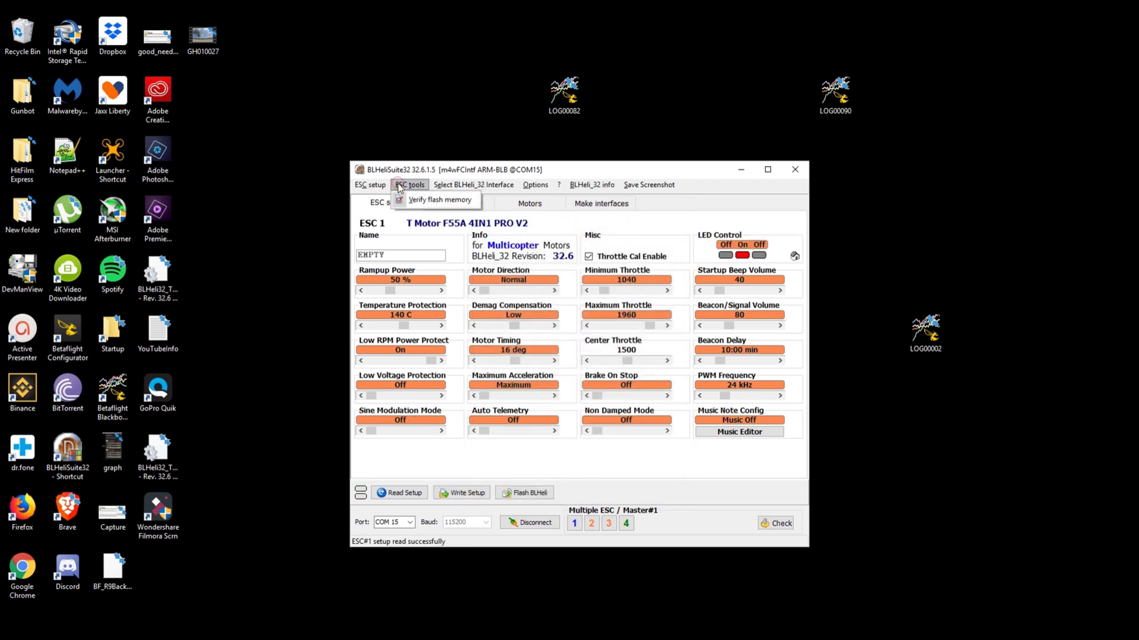
Save ESC 1's current setup to the desktop as the ini file EthixMotorFIX.
click(370, 184)
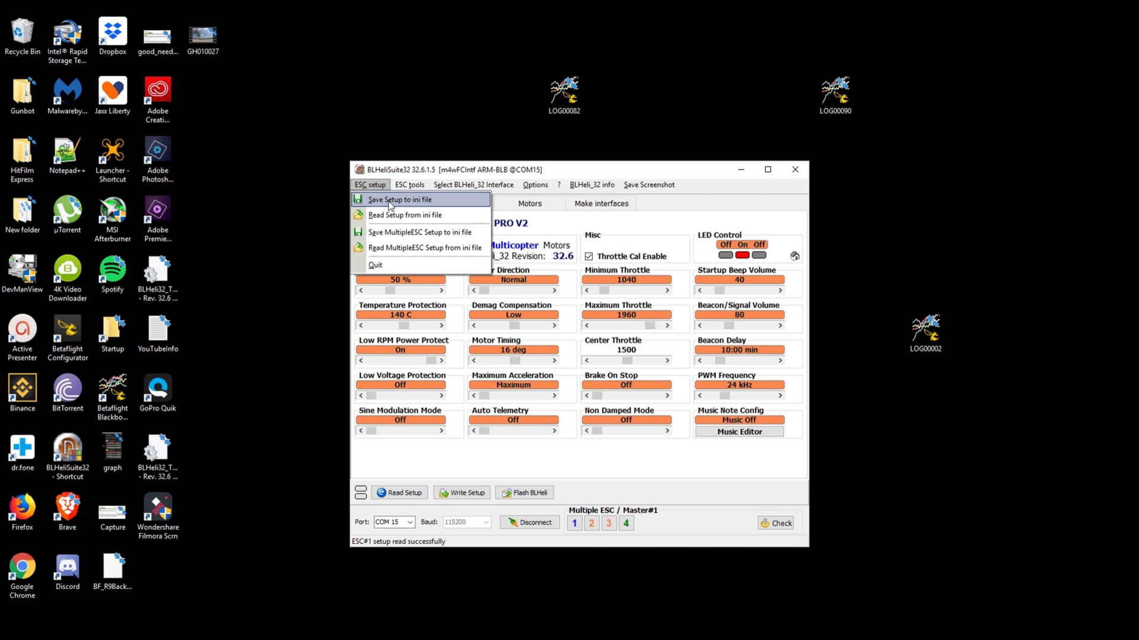
mouse_move(398, 206)
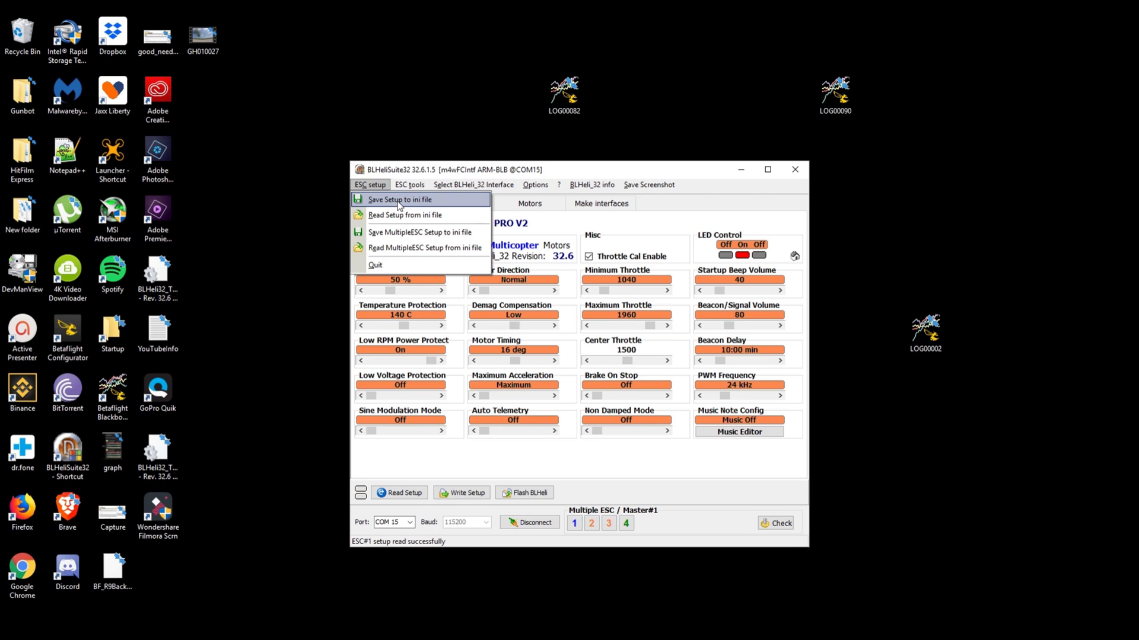
click(400, 200)
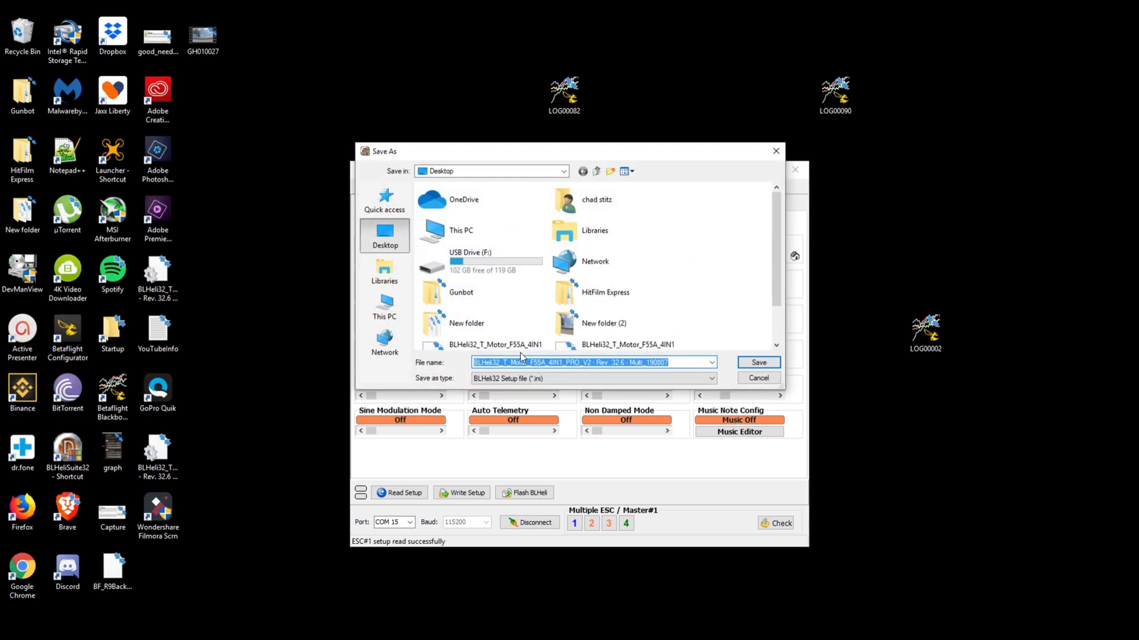
text(ETH)
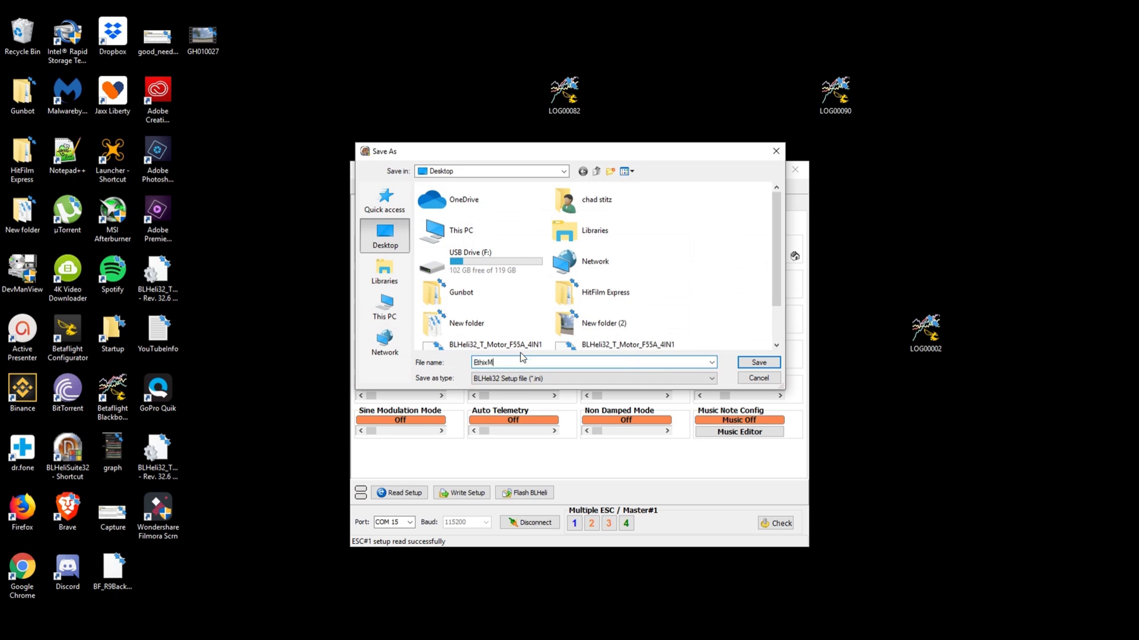
text(otorFIX)
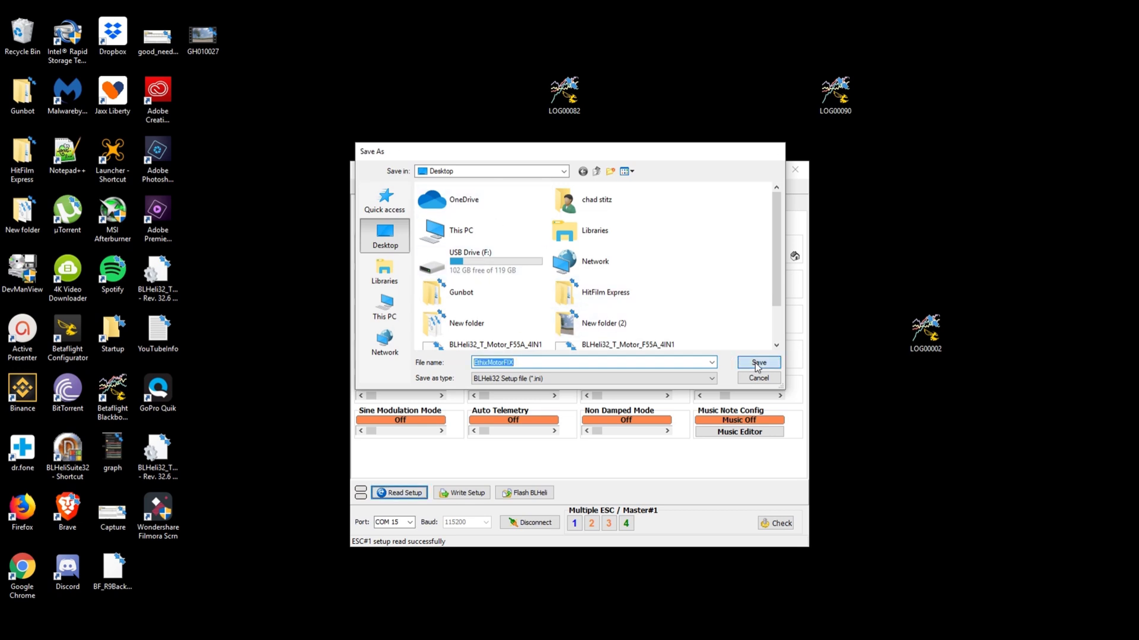
click(757, 362)
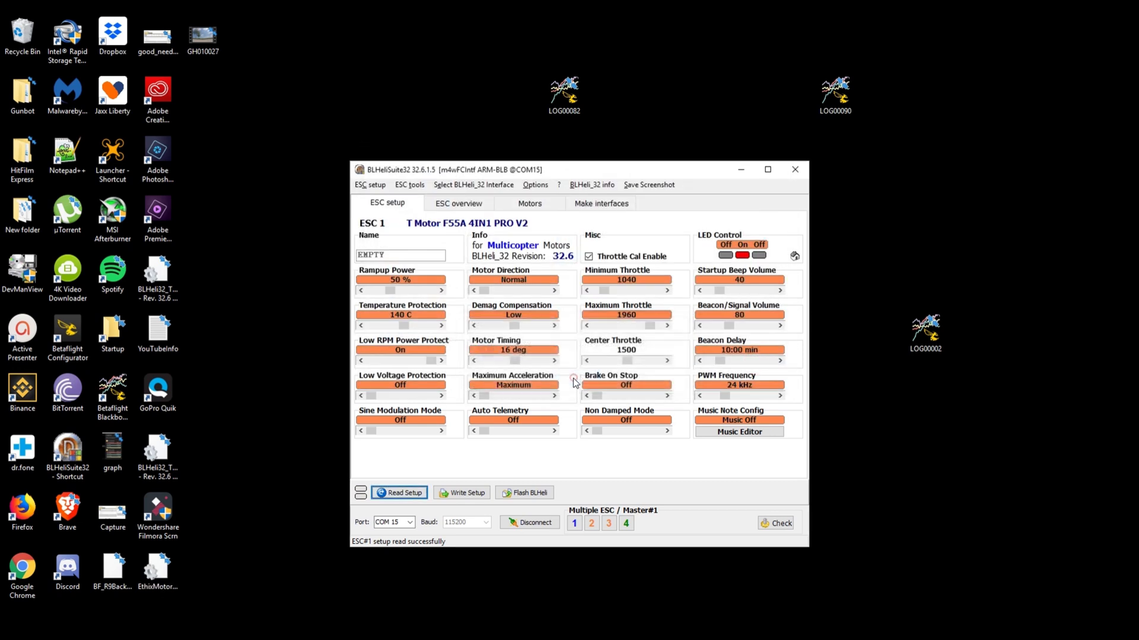
Edit EthixMotorFIX in Notepad, setting Eep_Pgm_Demag_Comp to 3 and Eep_Pgm_Comm_Timing to 27.
click(157, 574)
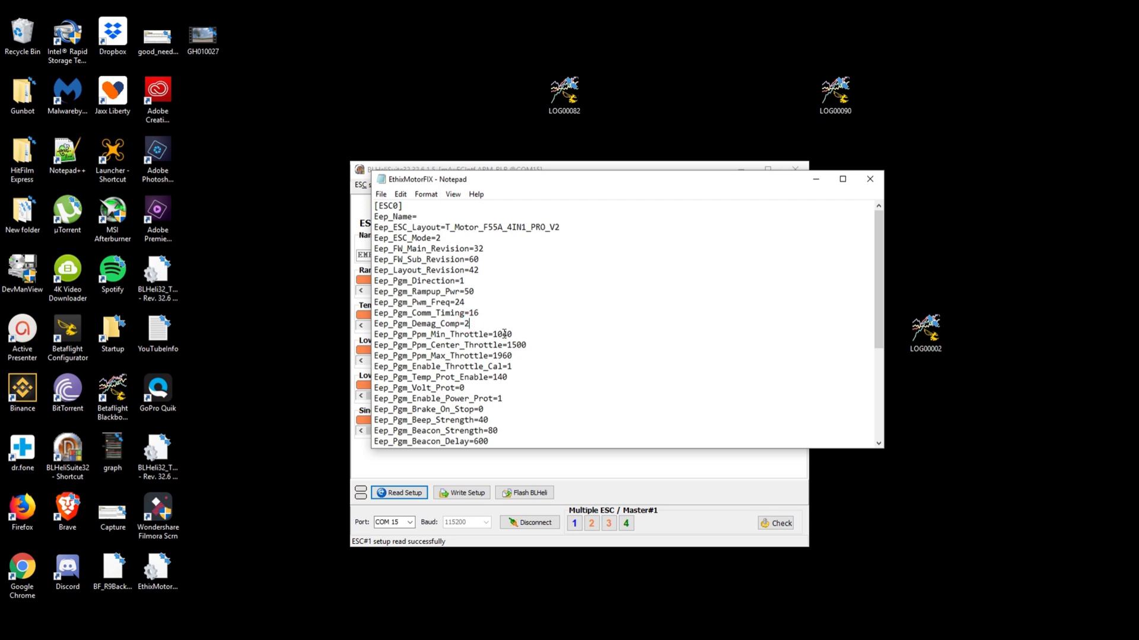
text(3)
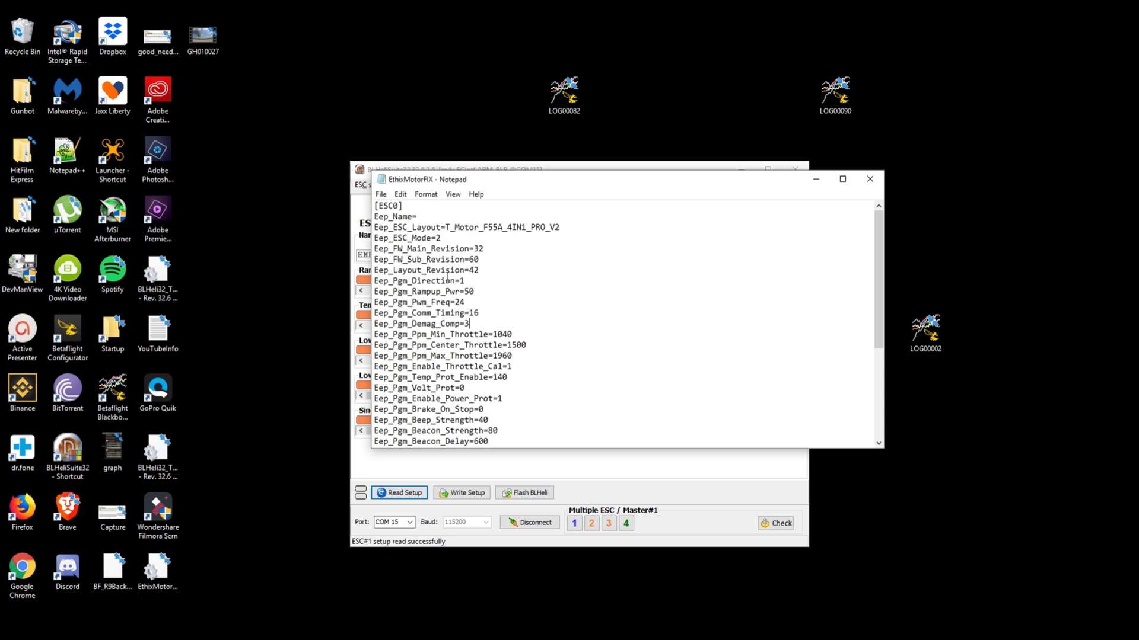
scroll(down, 3)
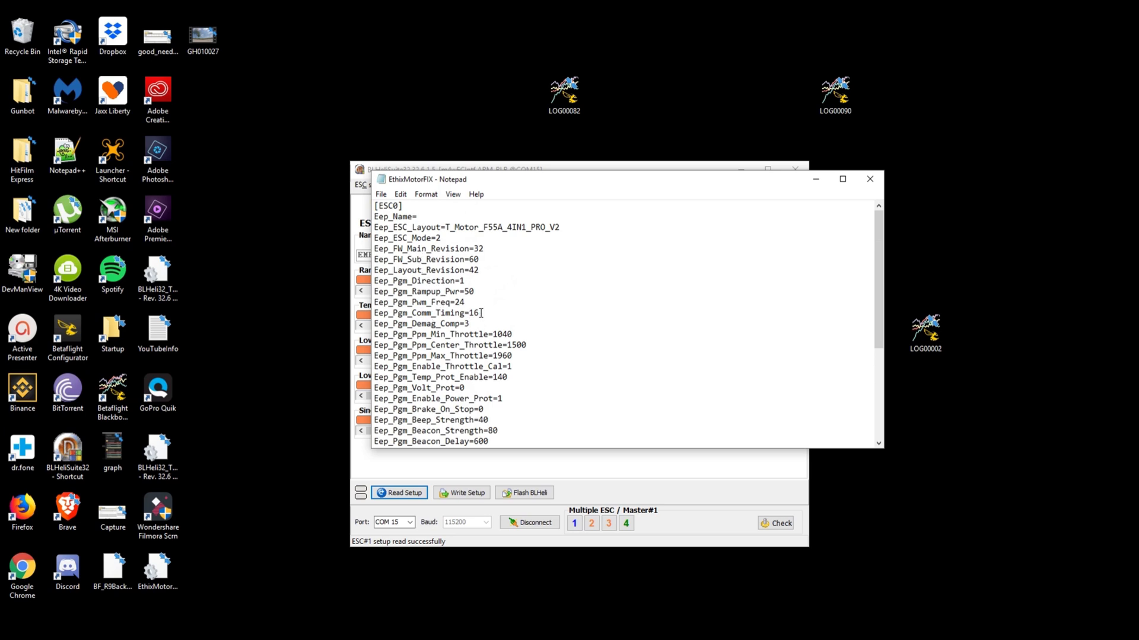
key(Backspace)
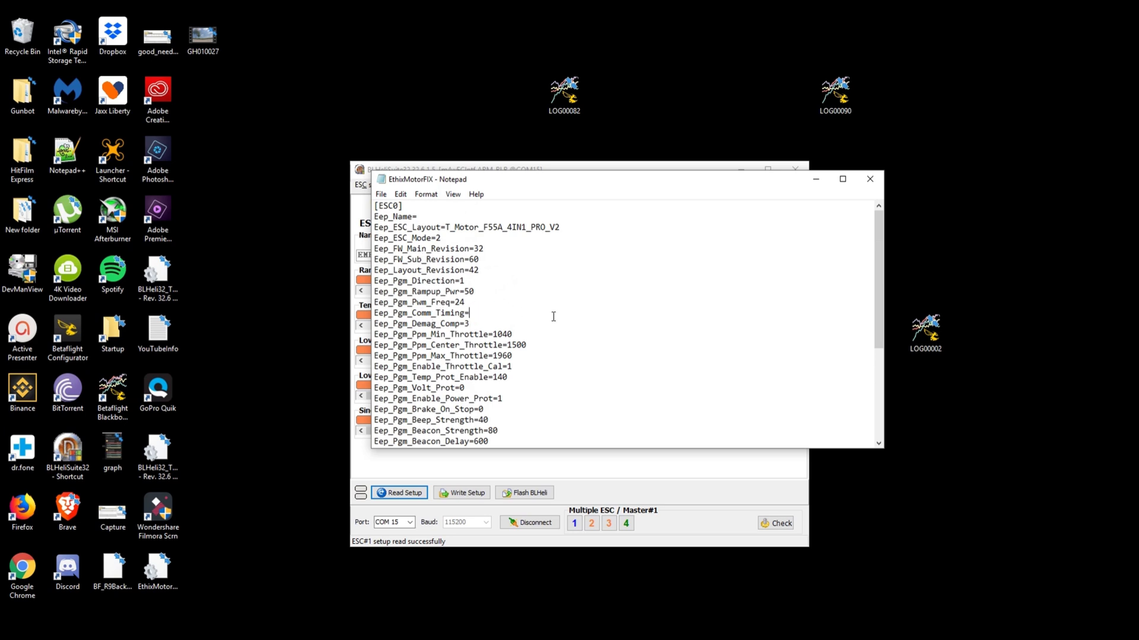
text(27)
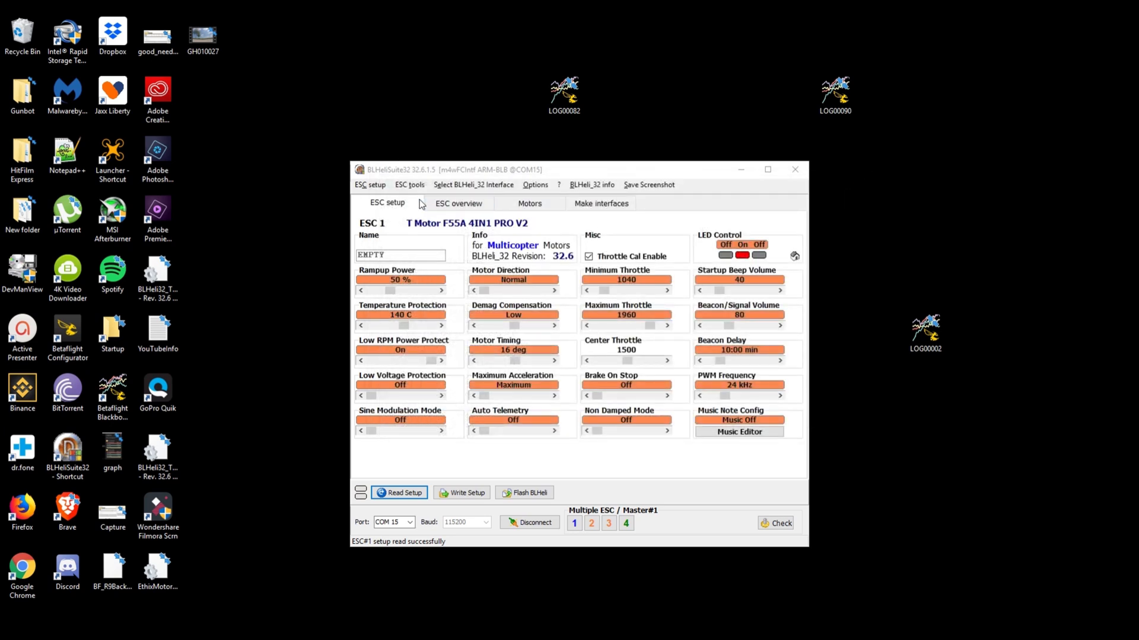
Load EthixMotorFIX from ini, showing Demag Compensation High and Motor Timing 27 deg.
click(369, 185)
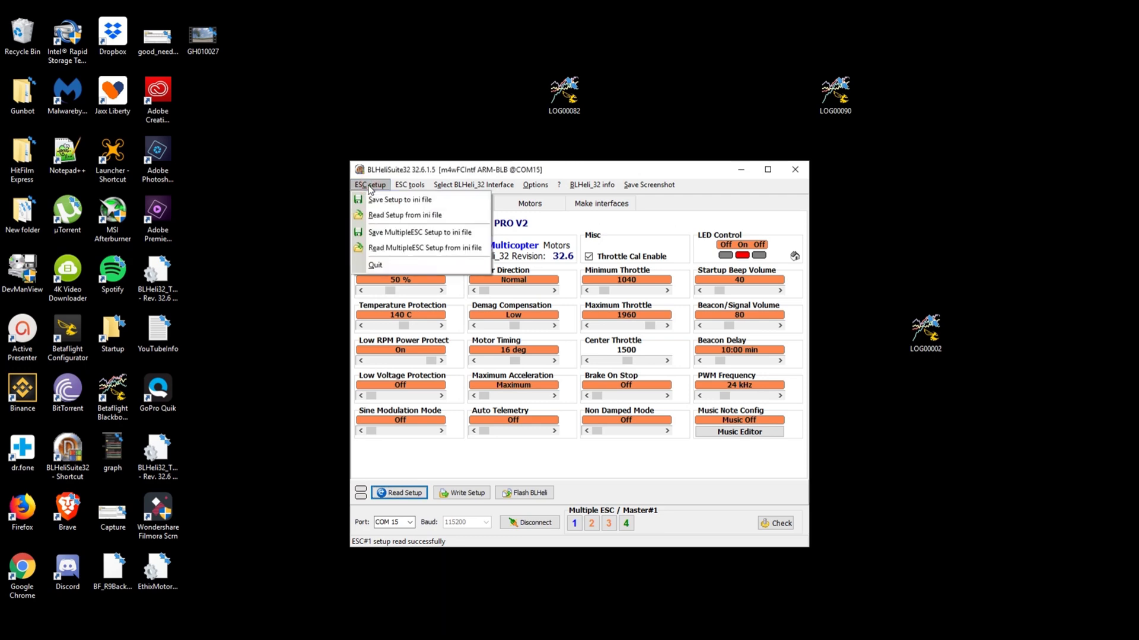
mouse_move(405, 214)
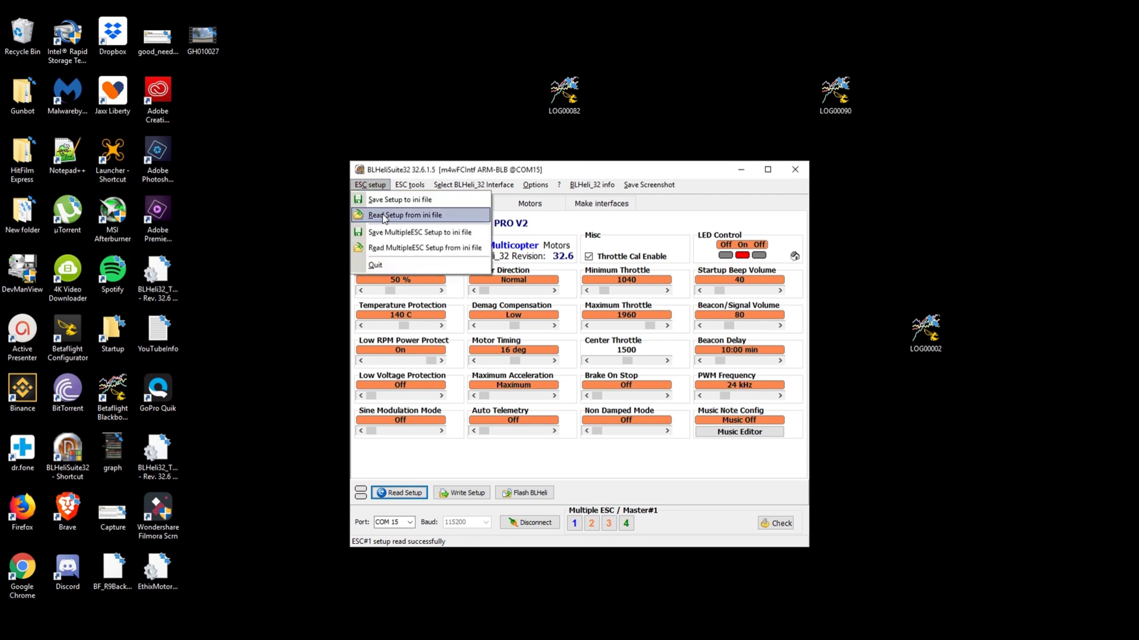
click(402, 215)
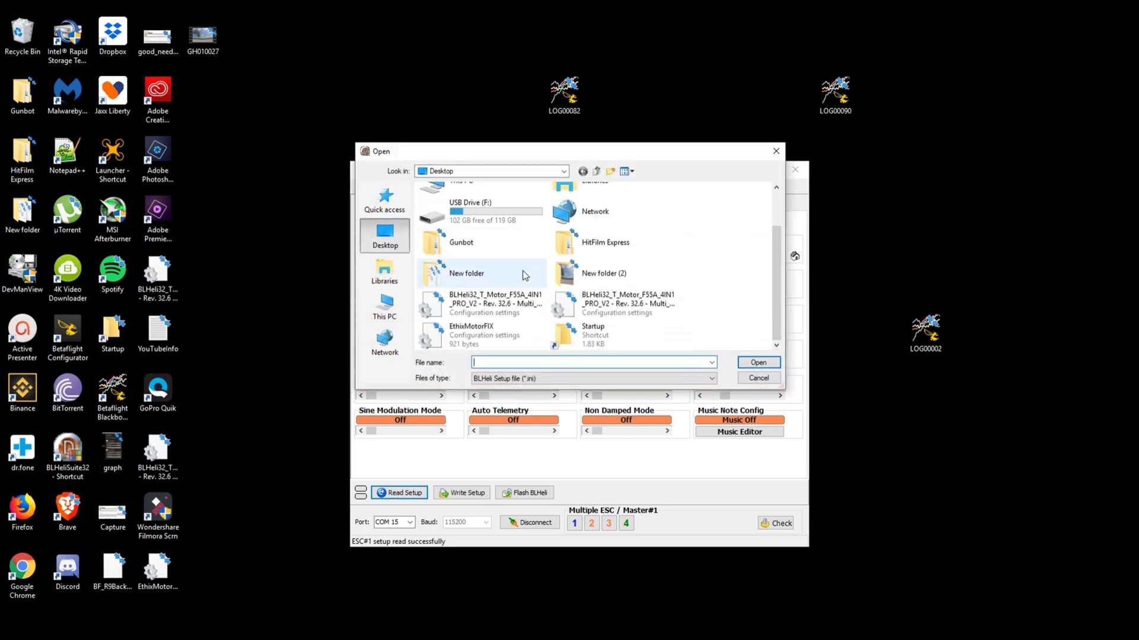
click(472, 331)
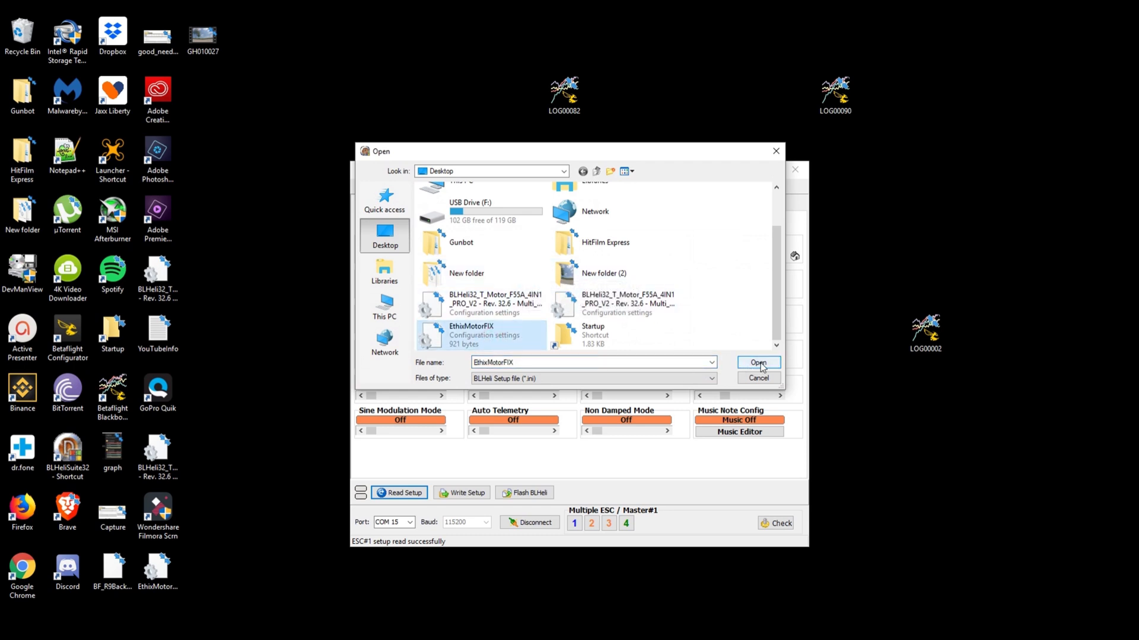
click(757, 363)
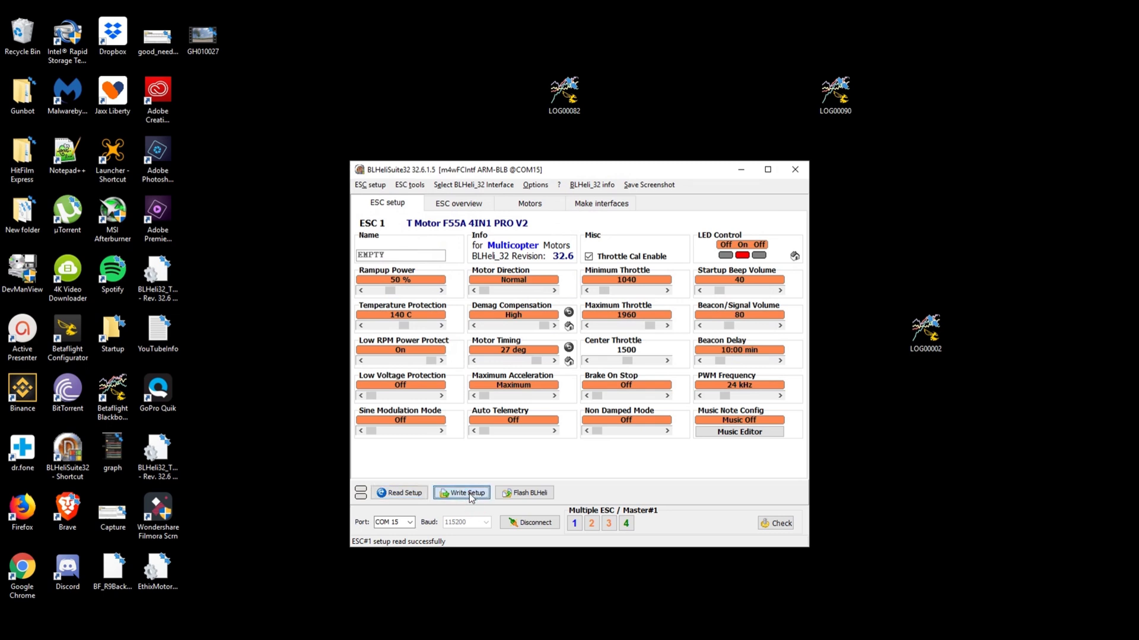
Write the loaded setup to all four ESCs and dismiss the Write OK message.
click(466, 493)
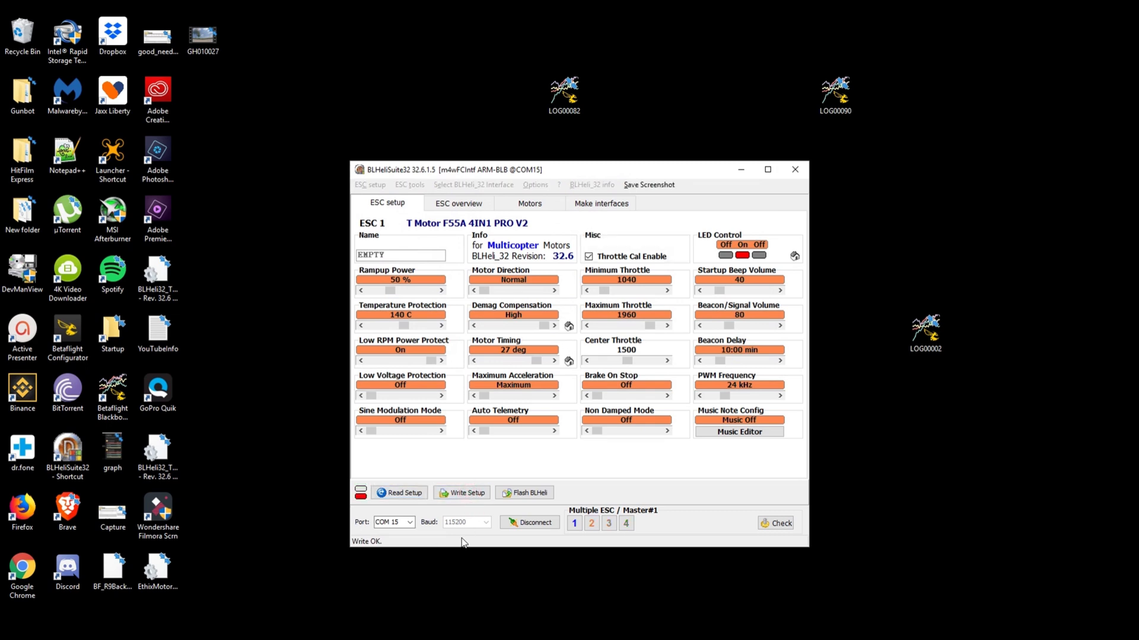
click(466, 492)
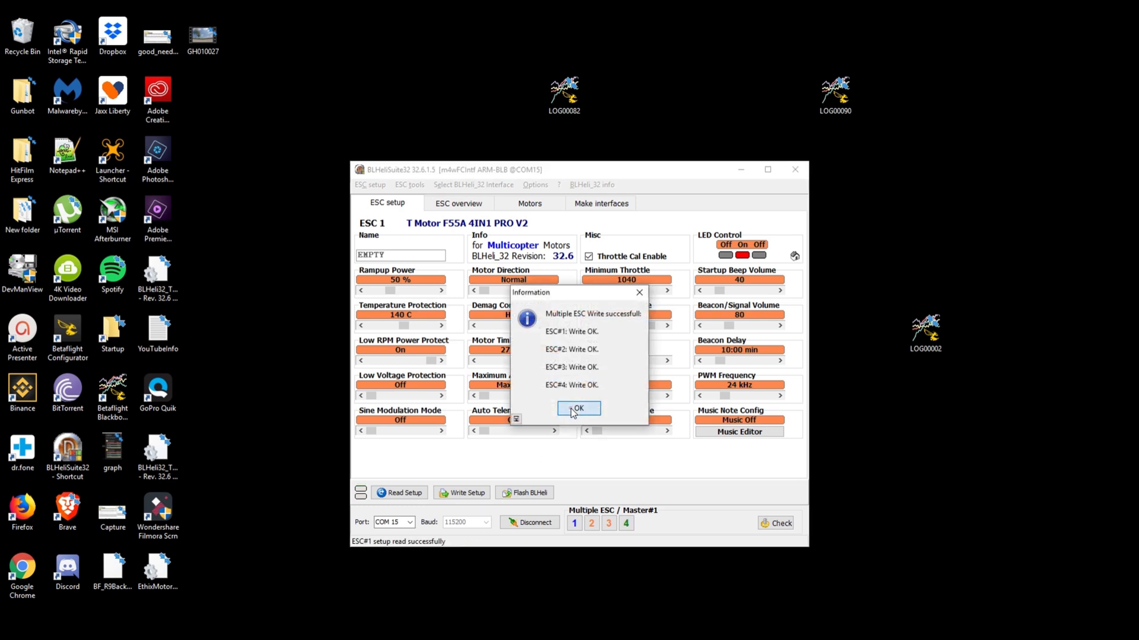
click(577, 408)
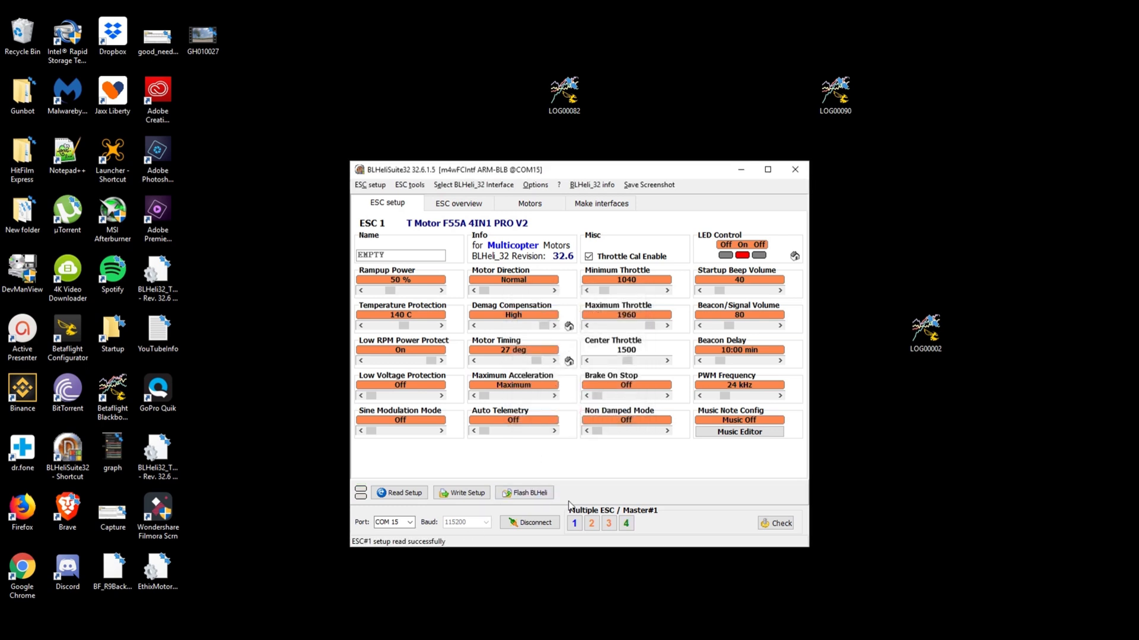
Disconnect from the ESCs so the panel shows Unknown ESC.
click(530, 521)
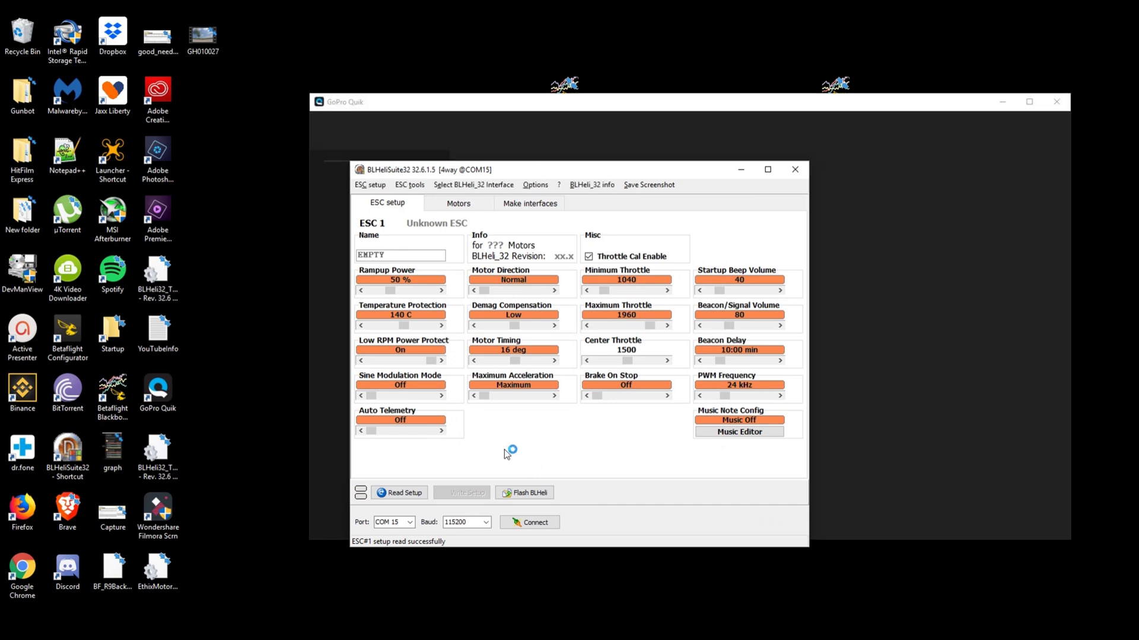
mouse_move(496, 444)
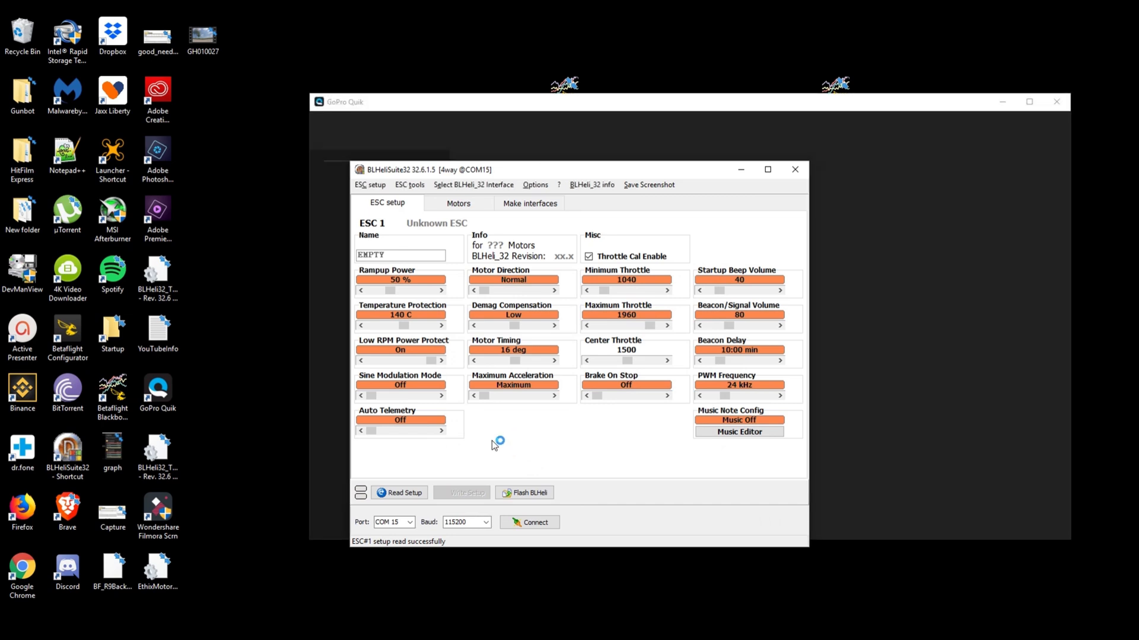